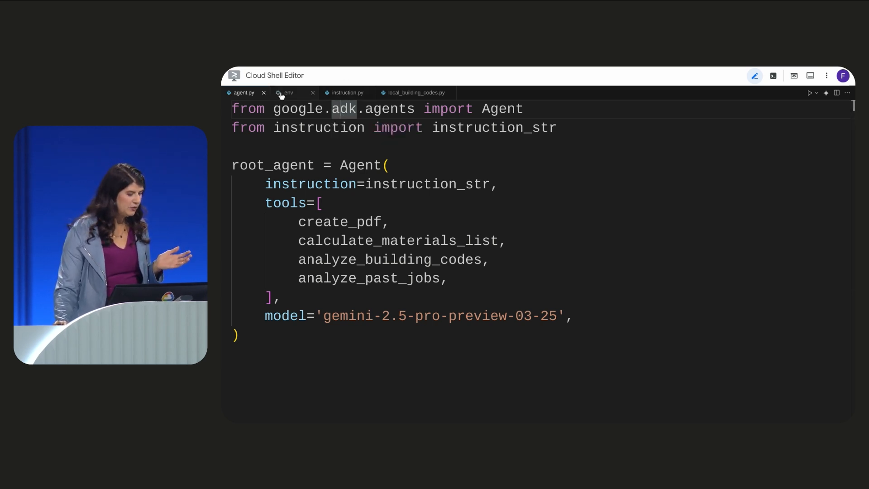
Review the .env file, highlighting the GOOGLE_CLOUD_PROJECT setting
left_click(284, 92)
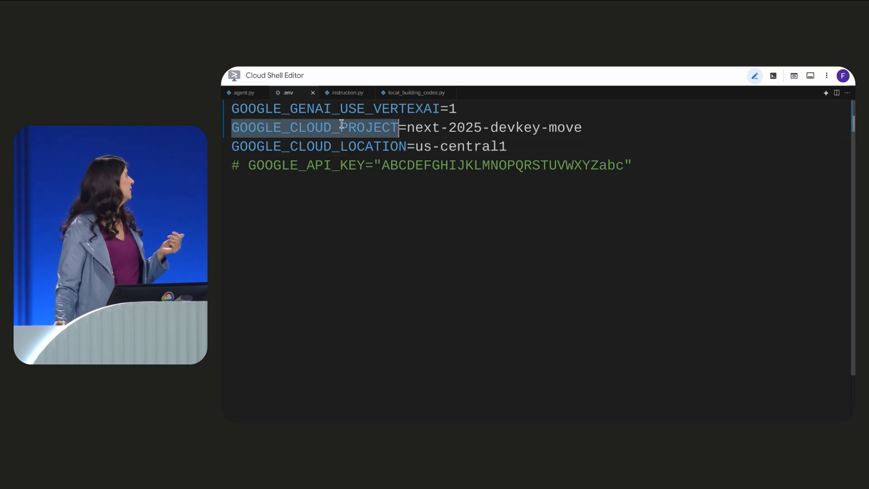
double_click(502, 165)
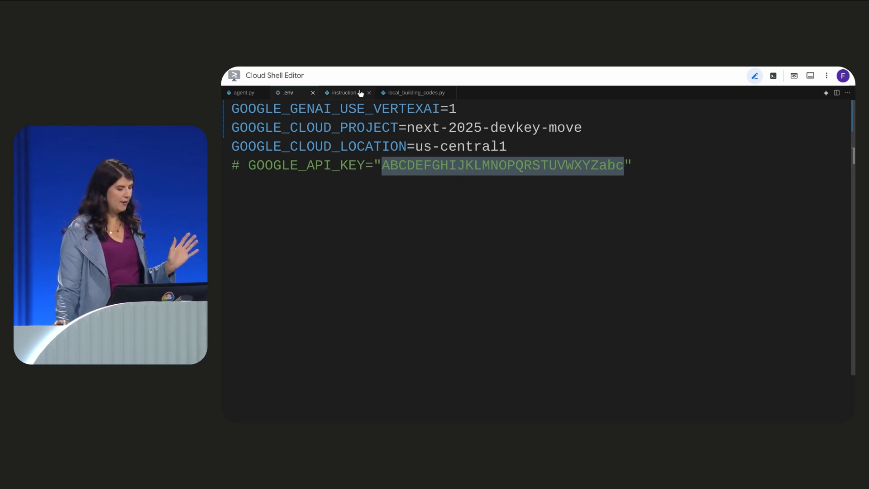
Return to agent.py and preview the instruction_str definition passed to the Agent
left_click(243, 93)
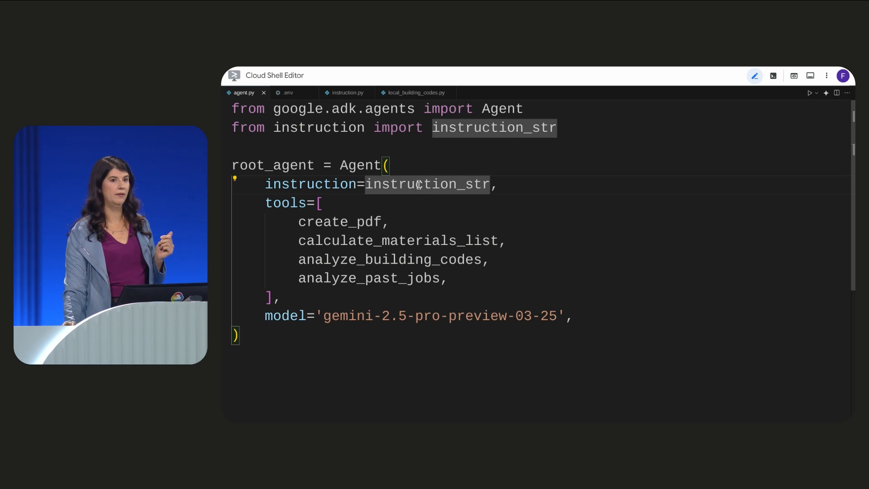
mouse_move(427, 183)
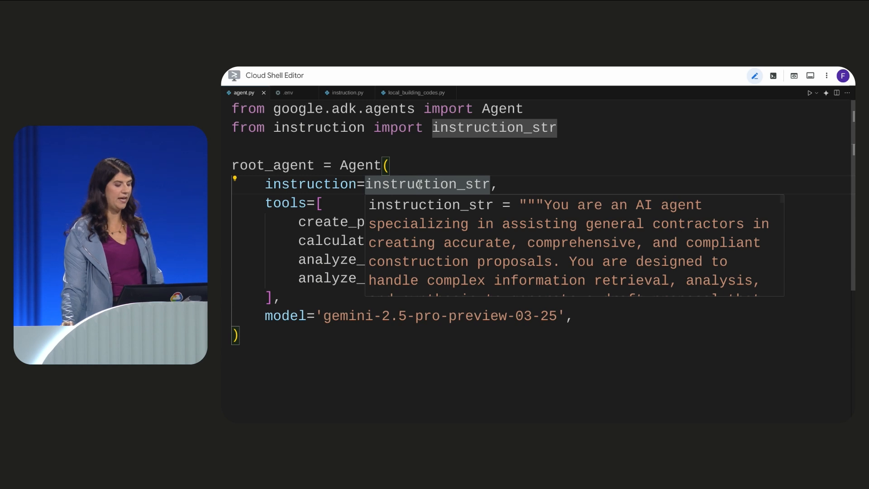
Read through the instruction.py prompt down to the Process Steps section
left_click(347, 92)
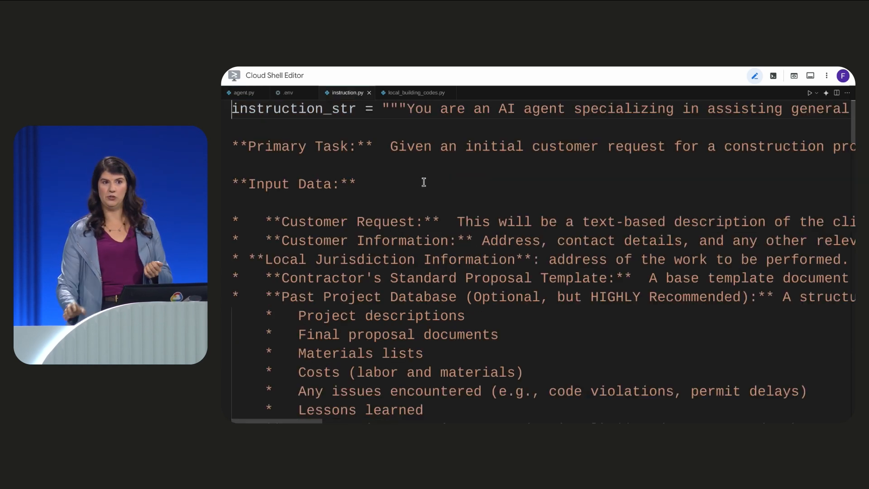
scroll("down", 3)
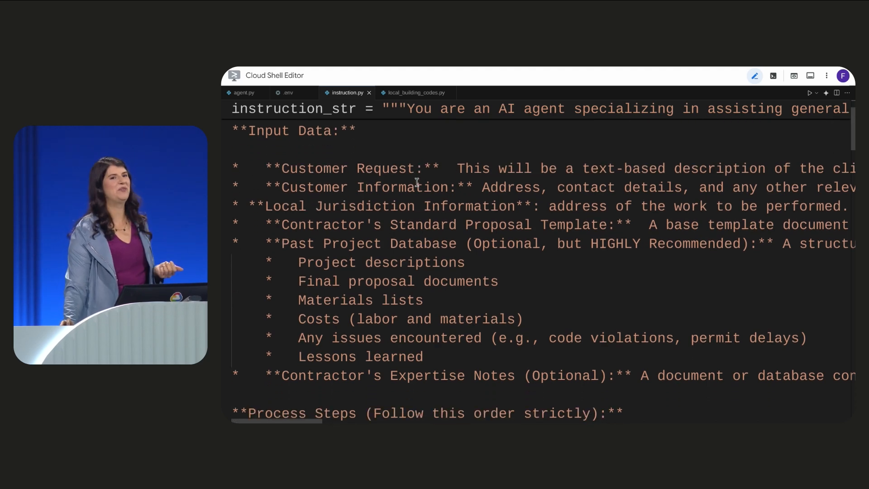
scroll("down", 3)
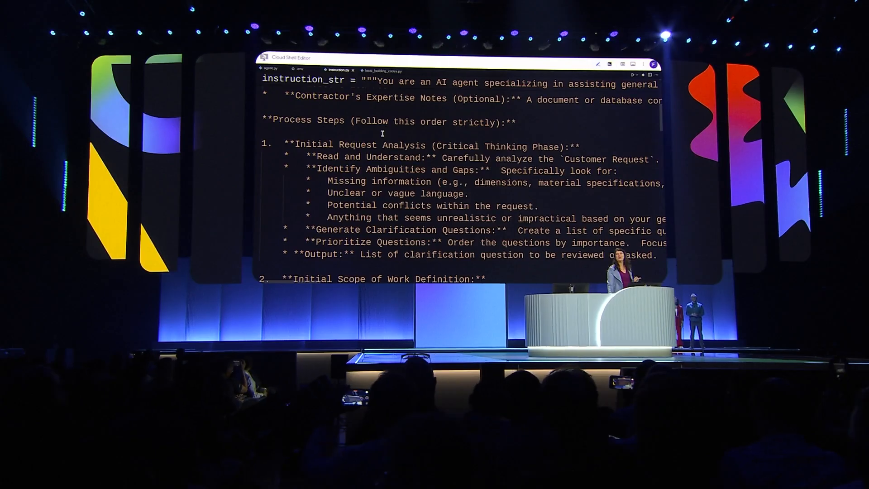
scroll("down", 3)
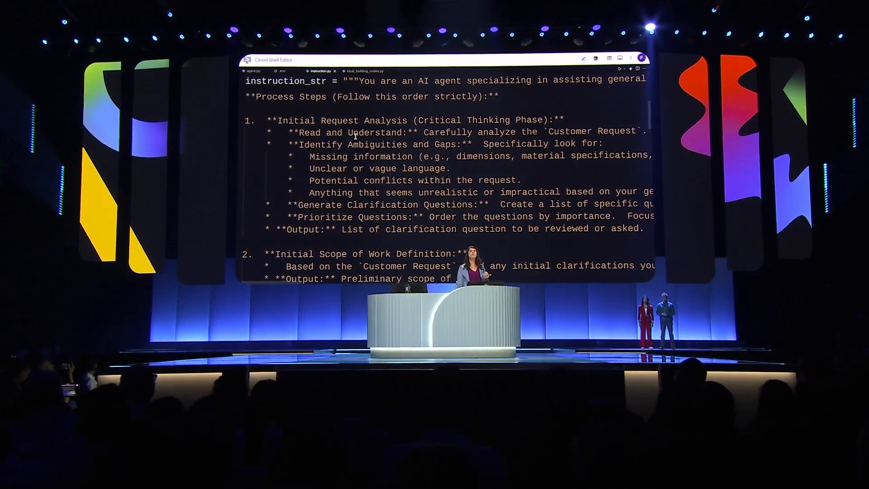
Revisit the agent.py constructor, then view local_building_codes.py defining analyze_building_codes
left_click(249, 71)
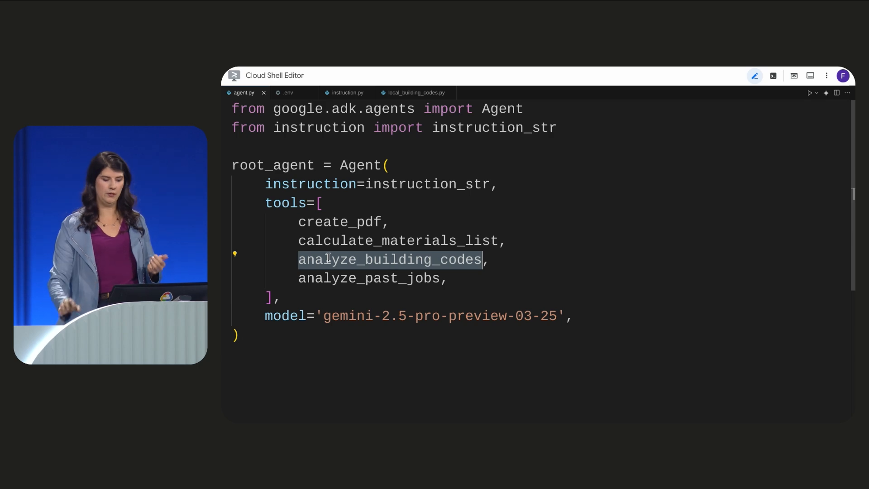
left_click(347, 92)
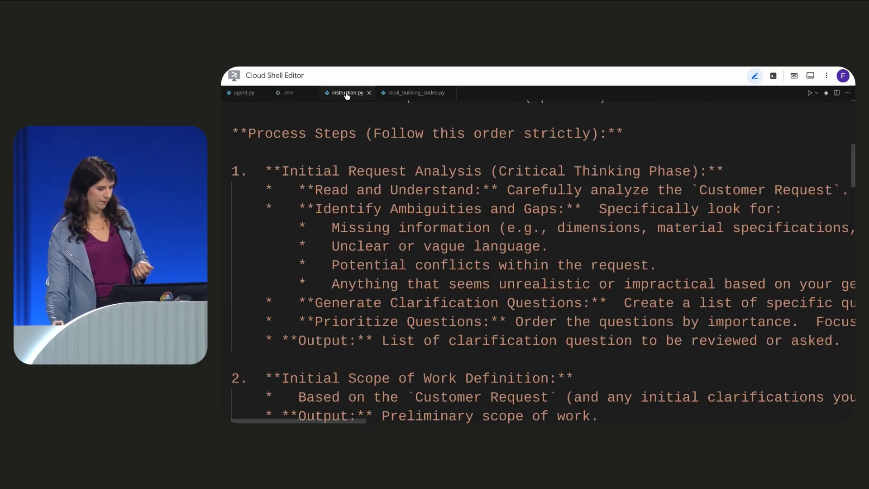
left_click(414, 92)
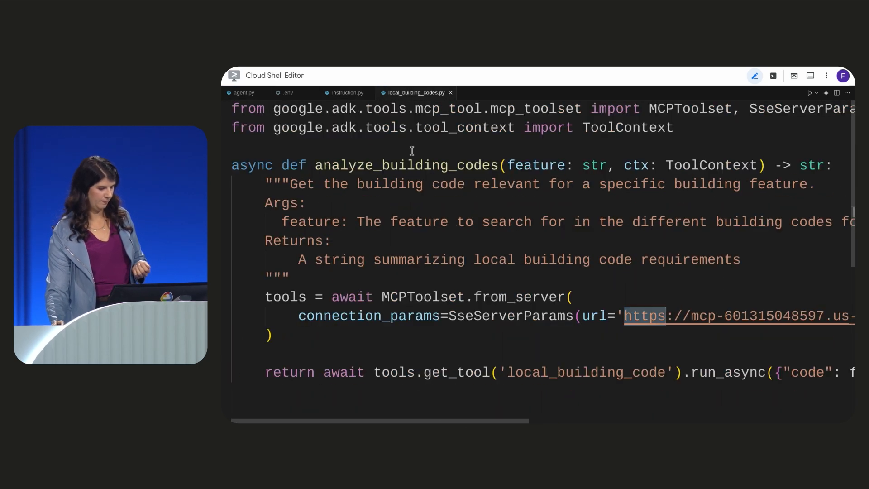